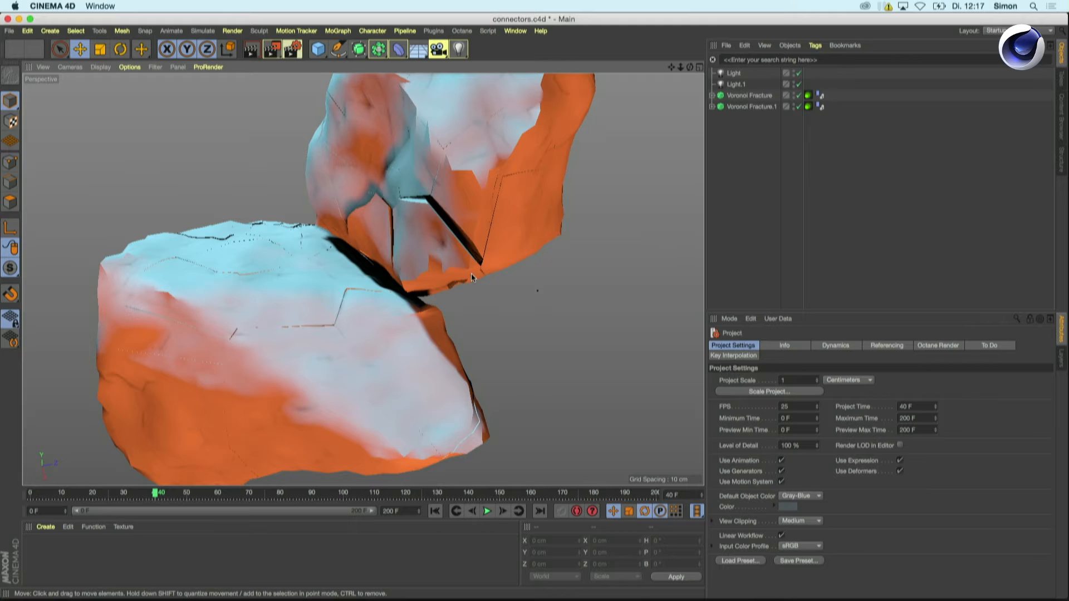
{"action": "mouse_move", "coordinate": [509, 327]}
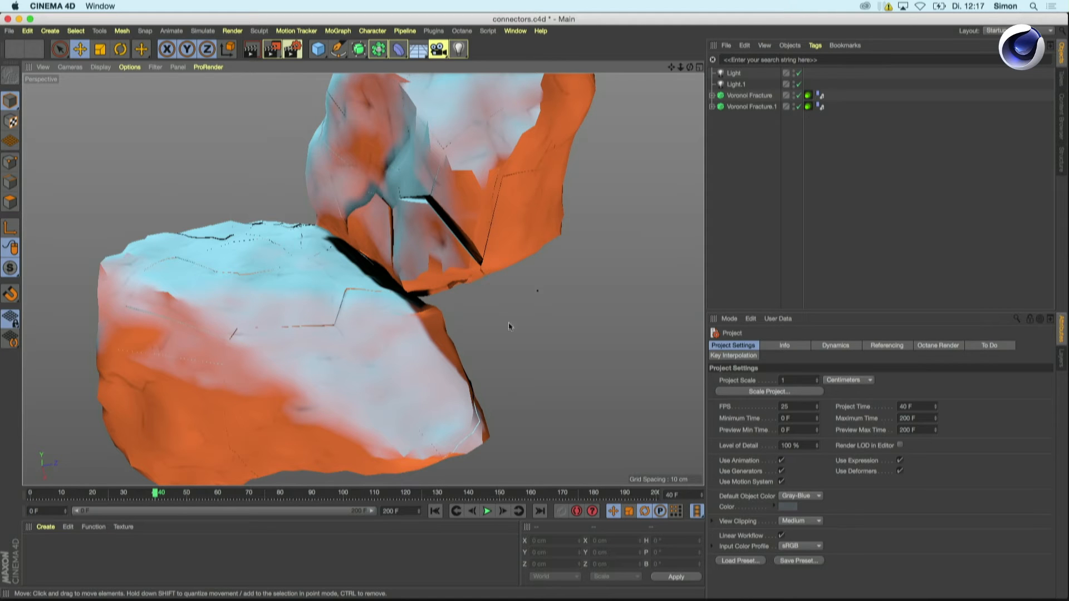